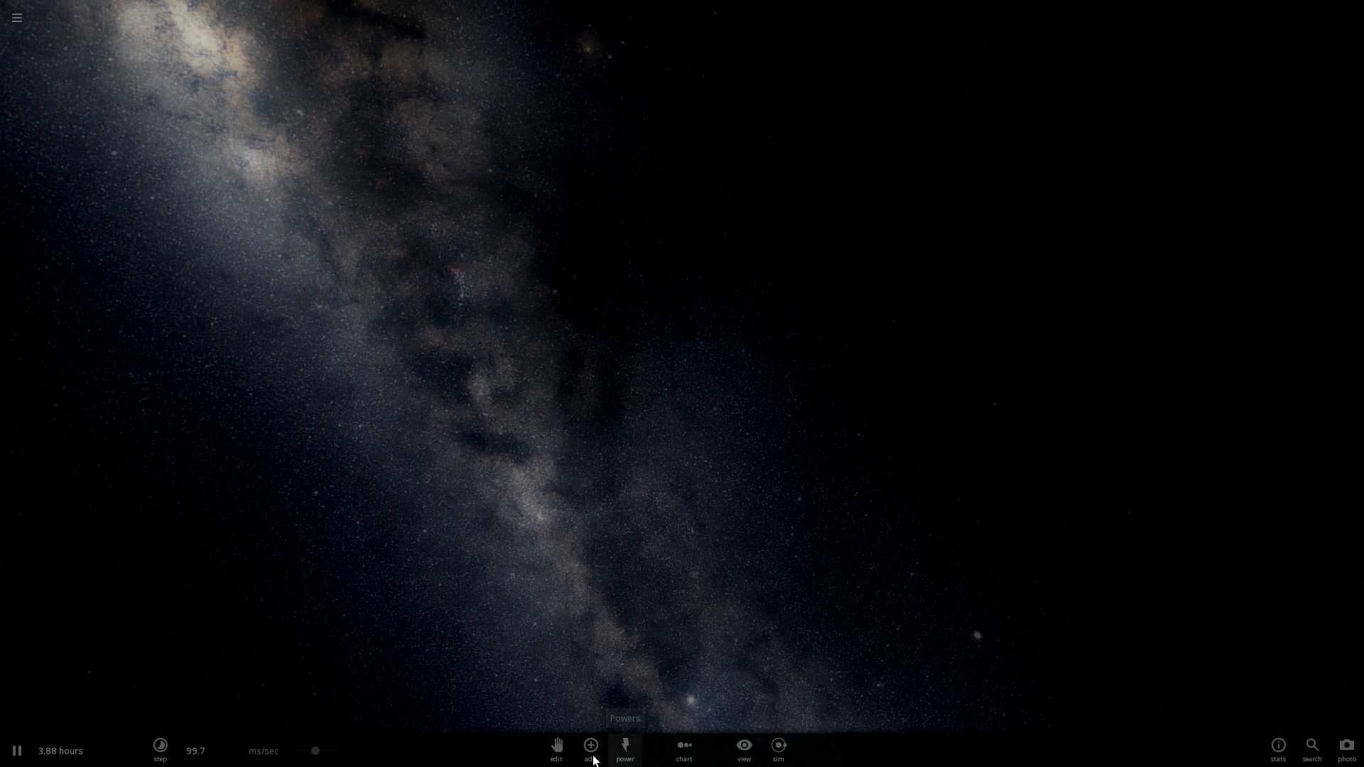
Filter the Add catalogue to stars and choose the Sun to place into space.
click(589, 749)
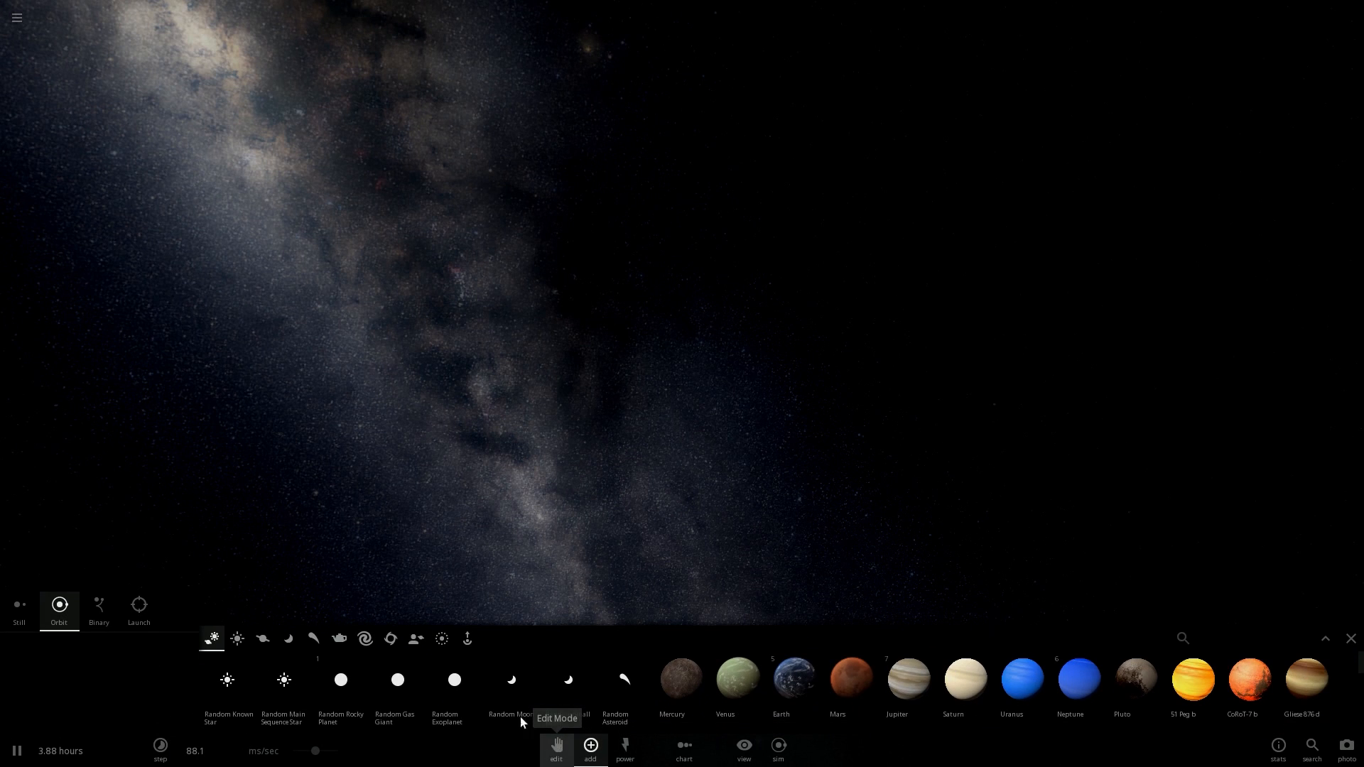
click(237, 638)
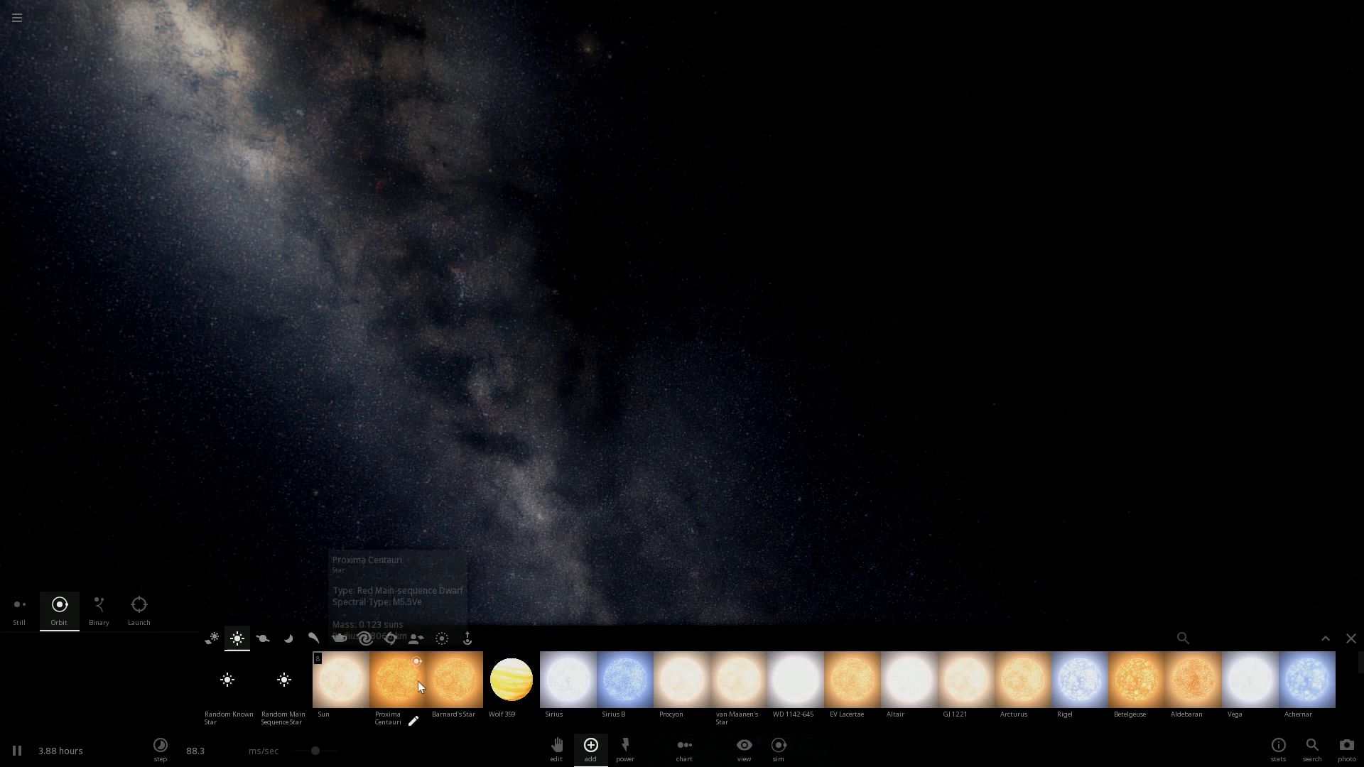
click(340, 679)
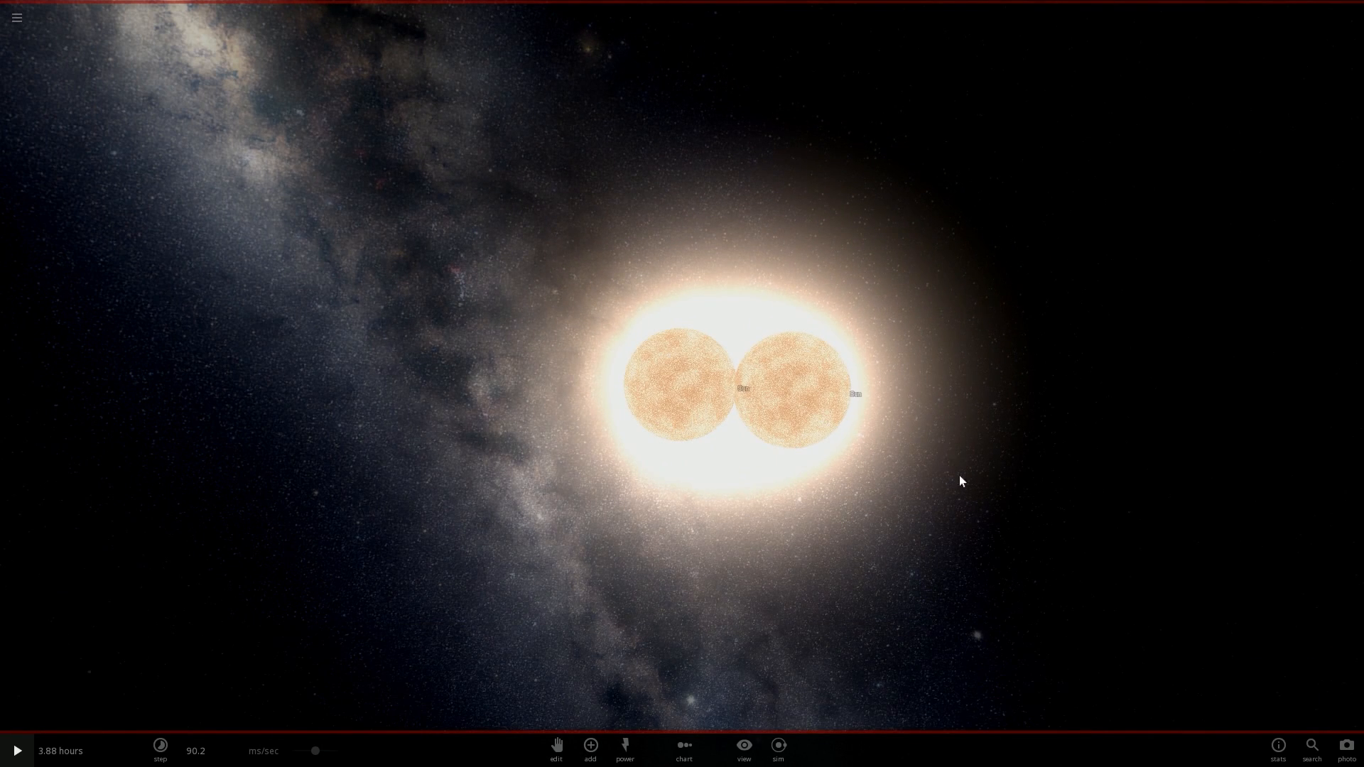
mouse_move(1041, 474)
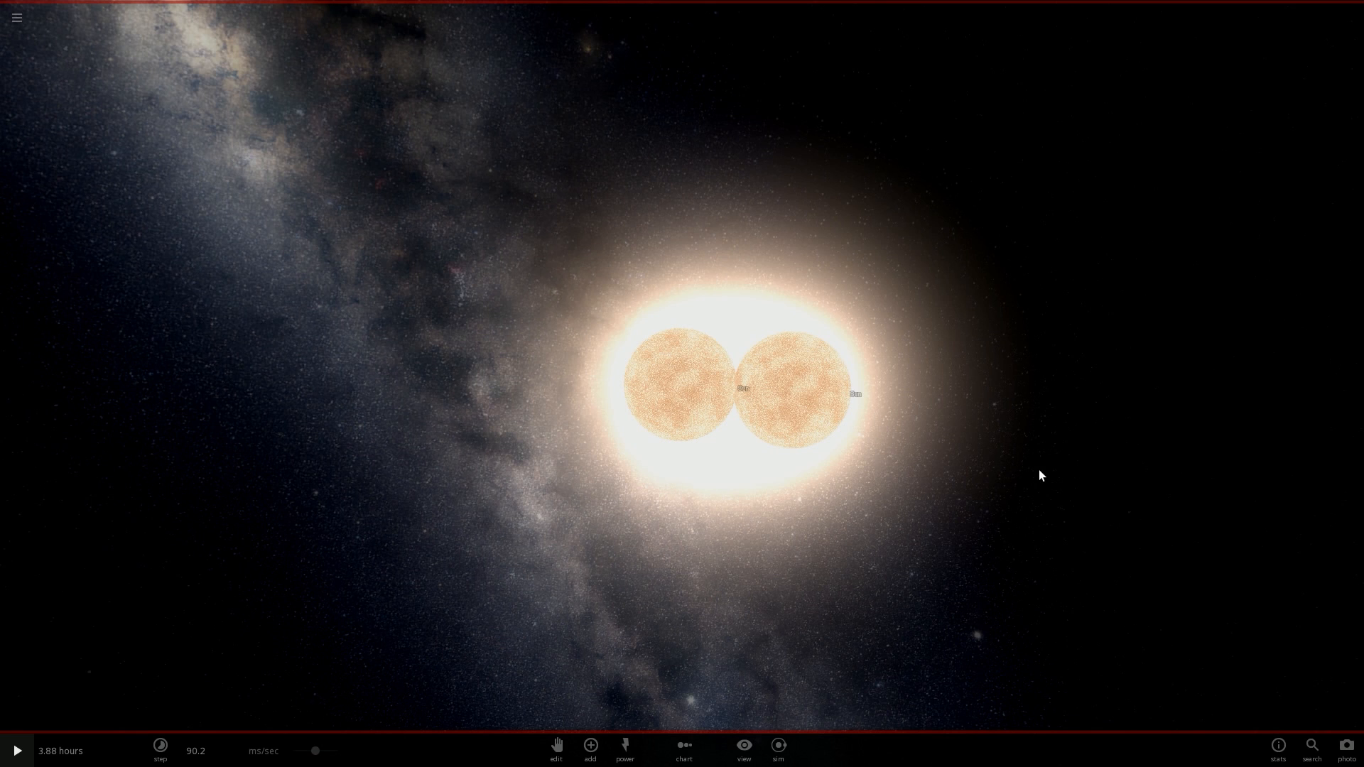
mouse_move(1044, 474)
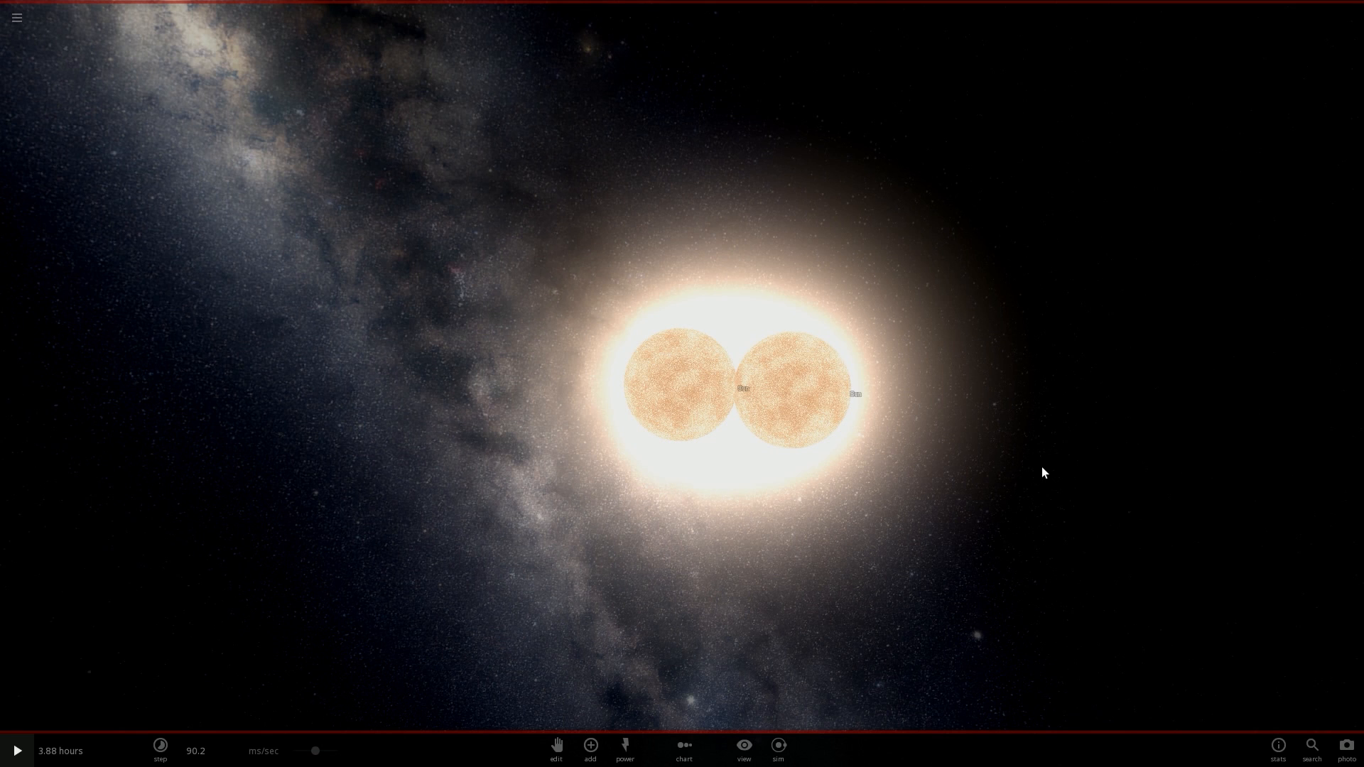
mouse_move(938, 479)
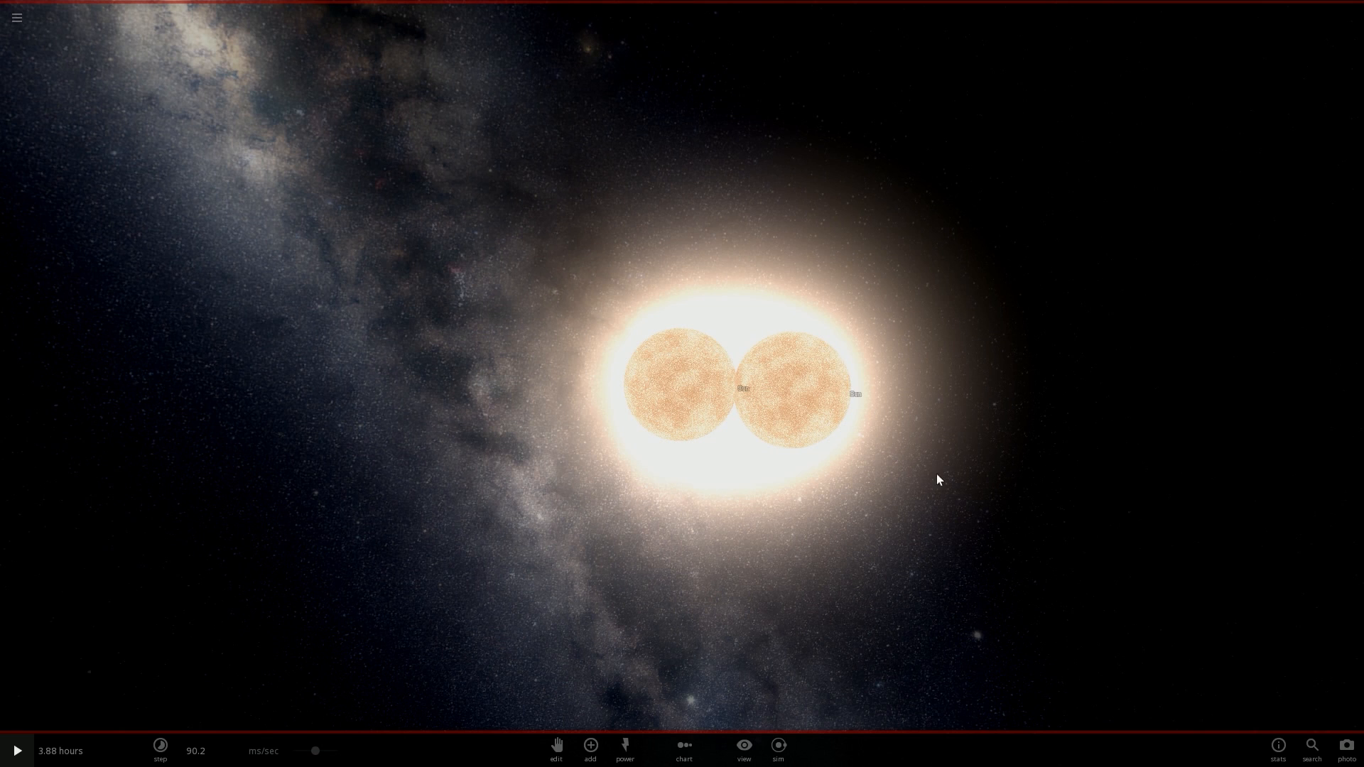
mouse_move(279, 742)
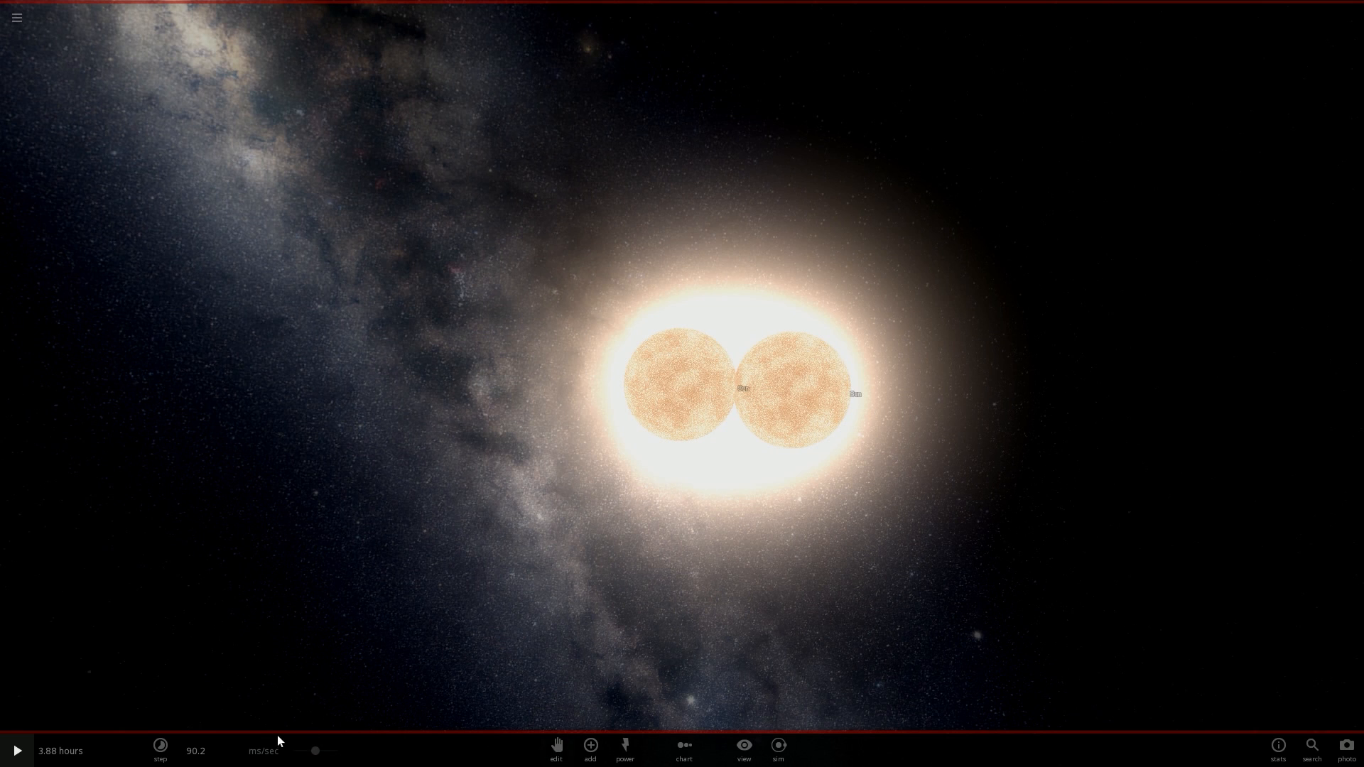
Start time running and push its speed past real time with the slider.
click(15, 749)
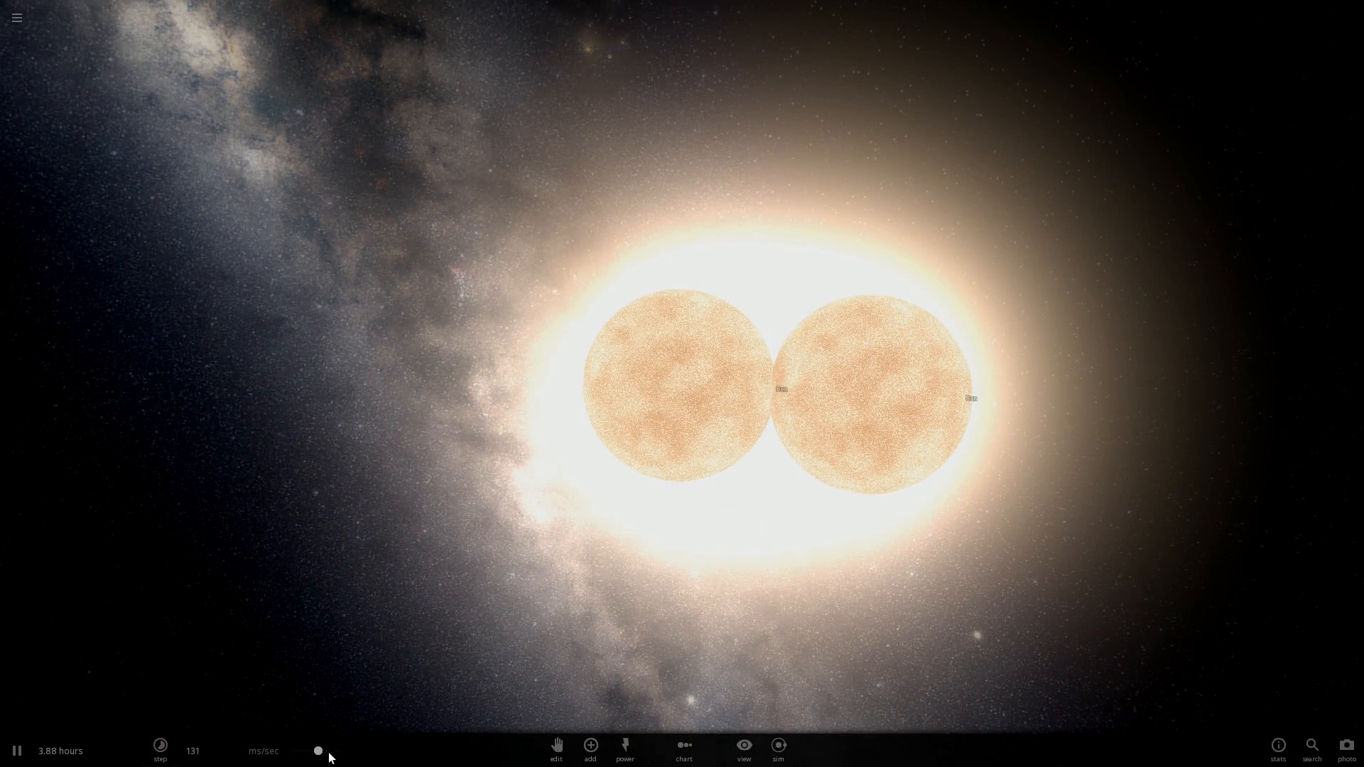
click(160, 748)
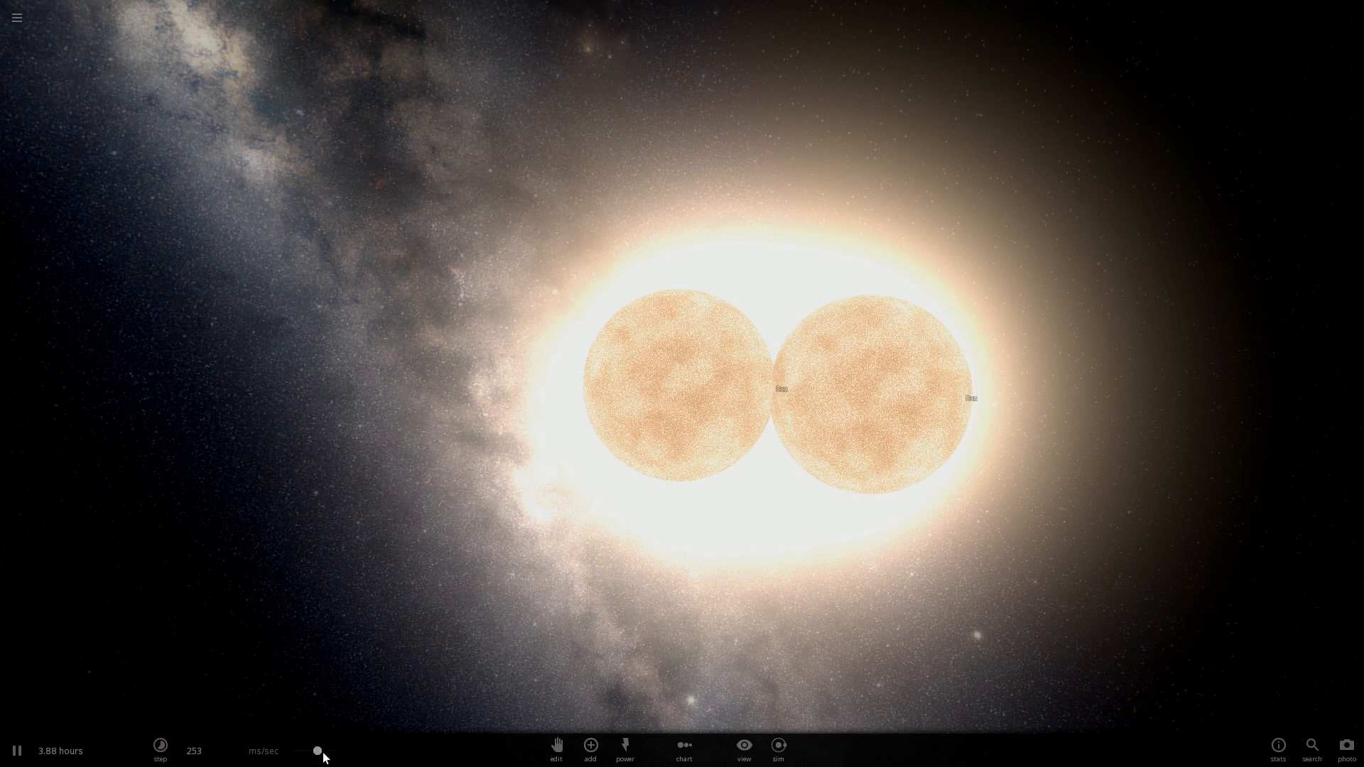
drag(317, 750, 323, 750)
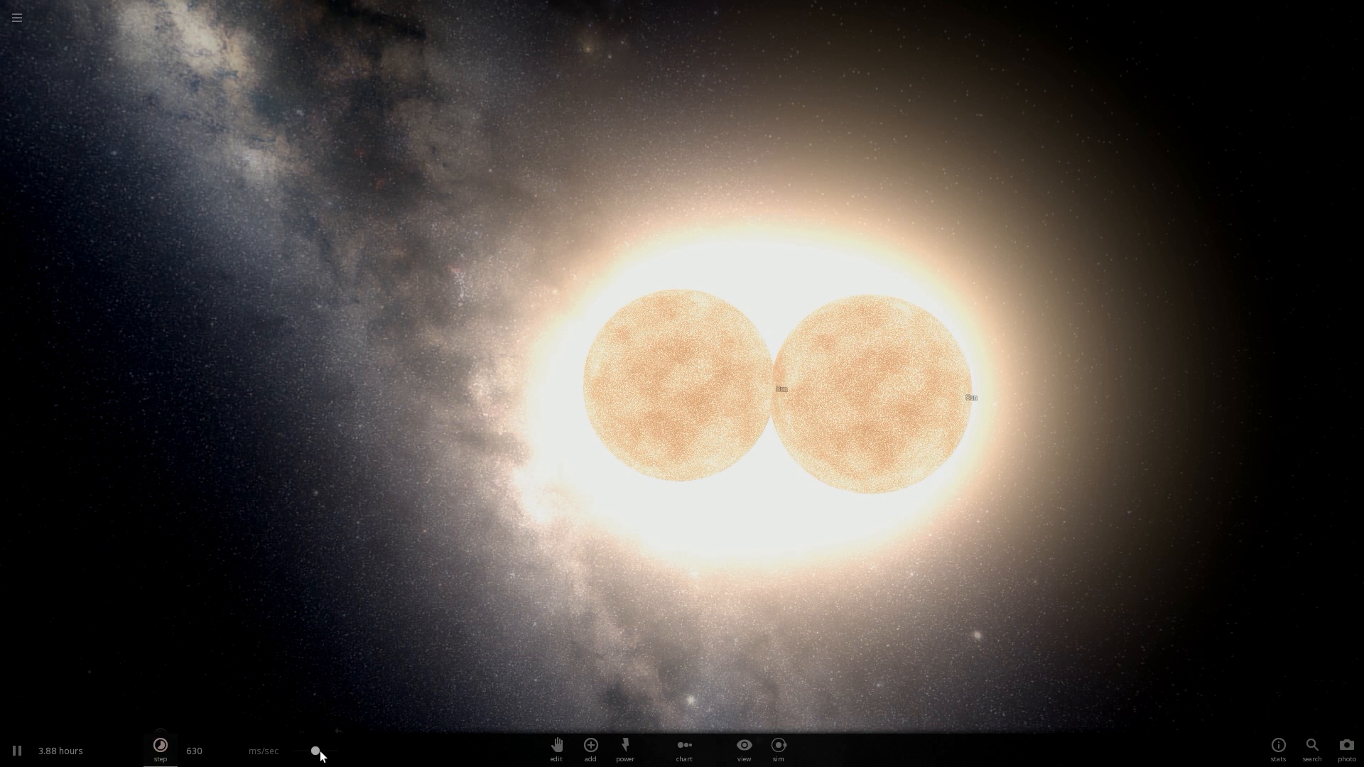
drag(316, 750, 315, 752)
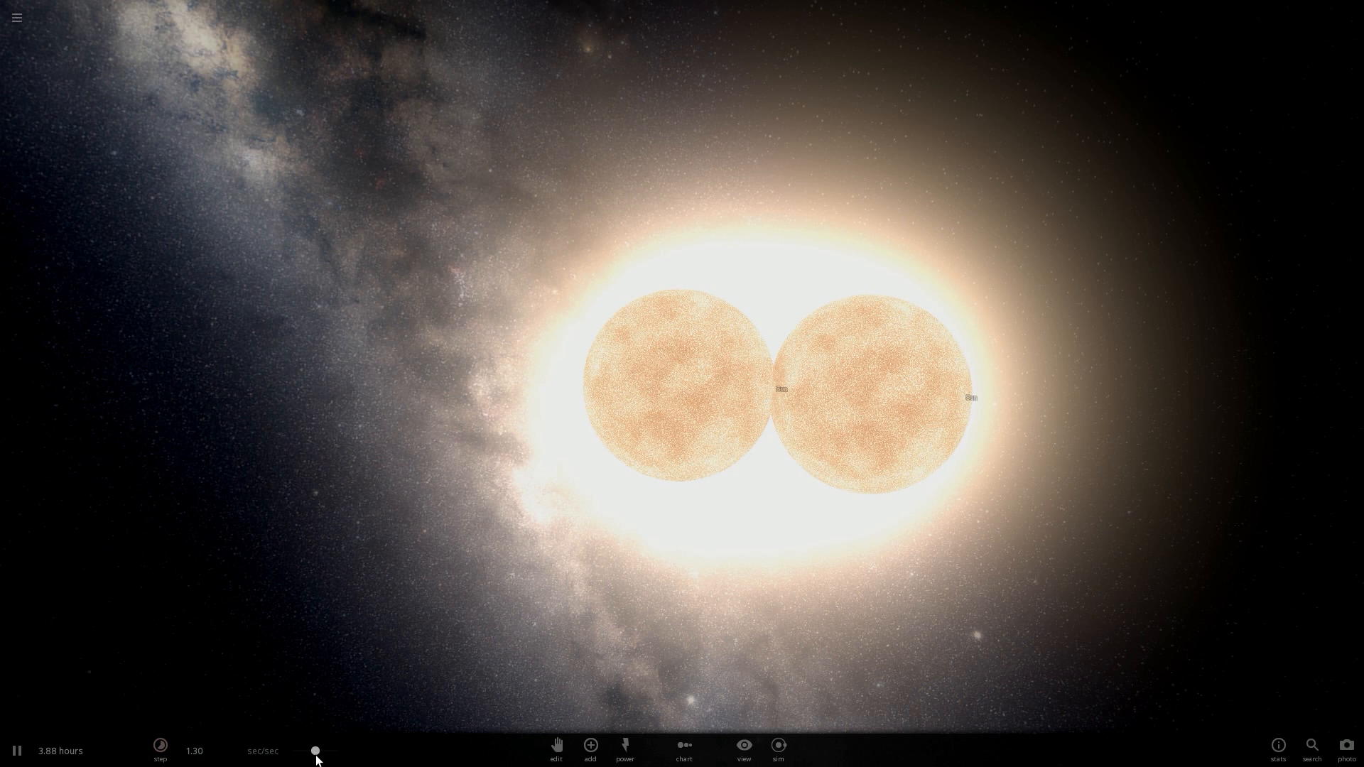
drag(316, 750, 329, 750)
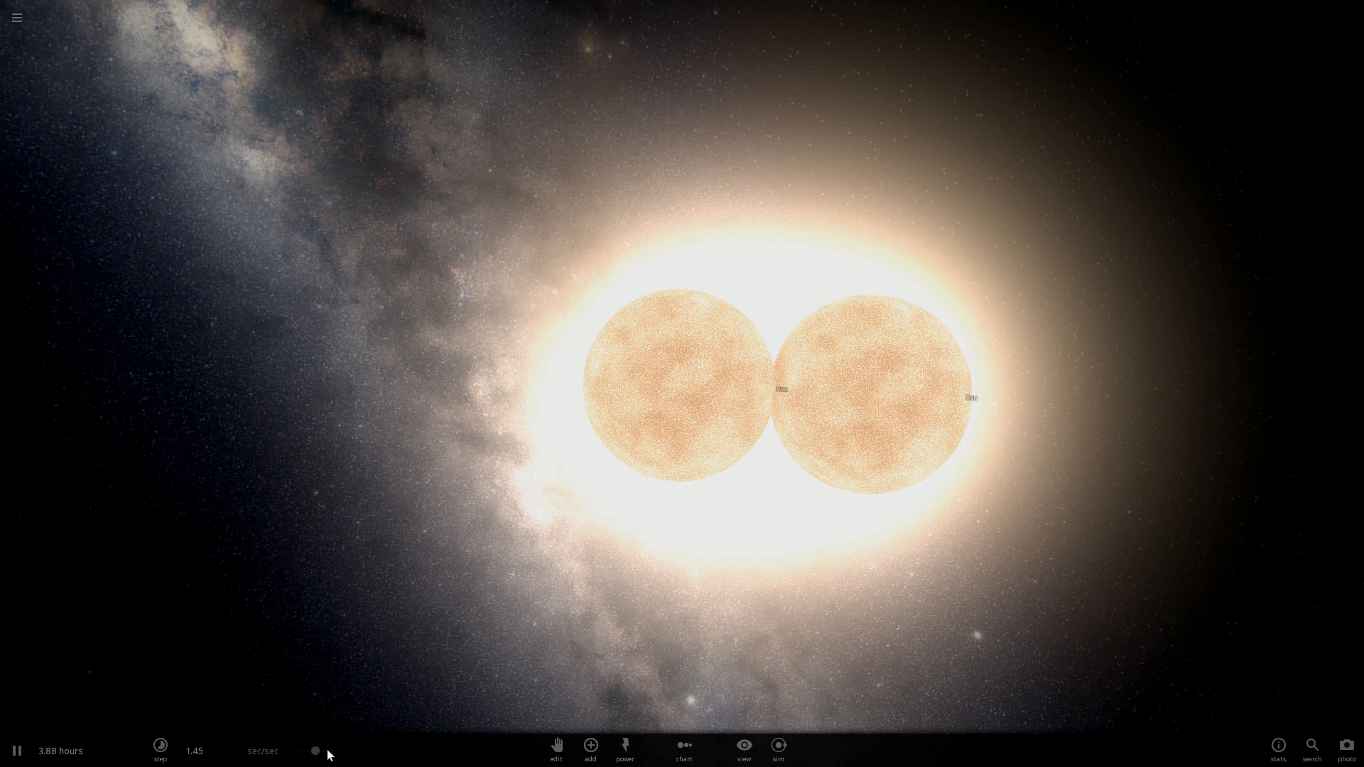
Raise the target time step to minutes per second in the step settings.
click(161, 750)
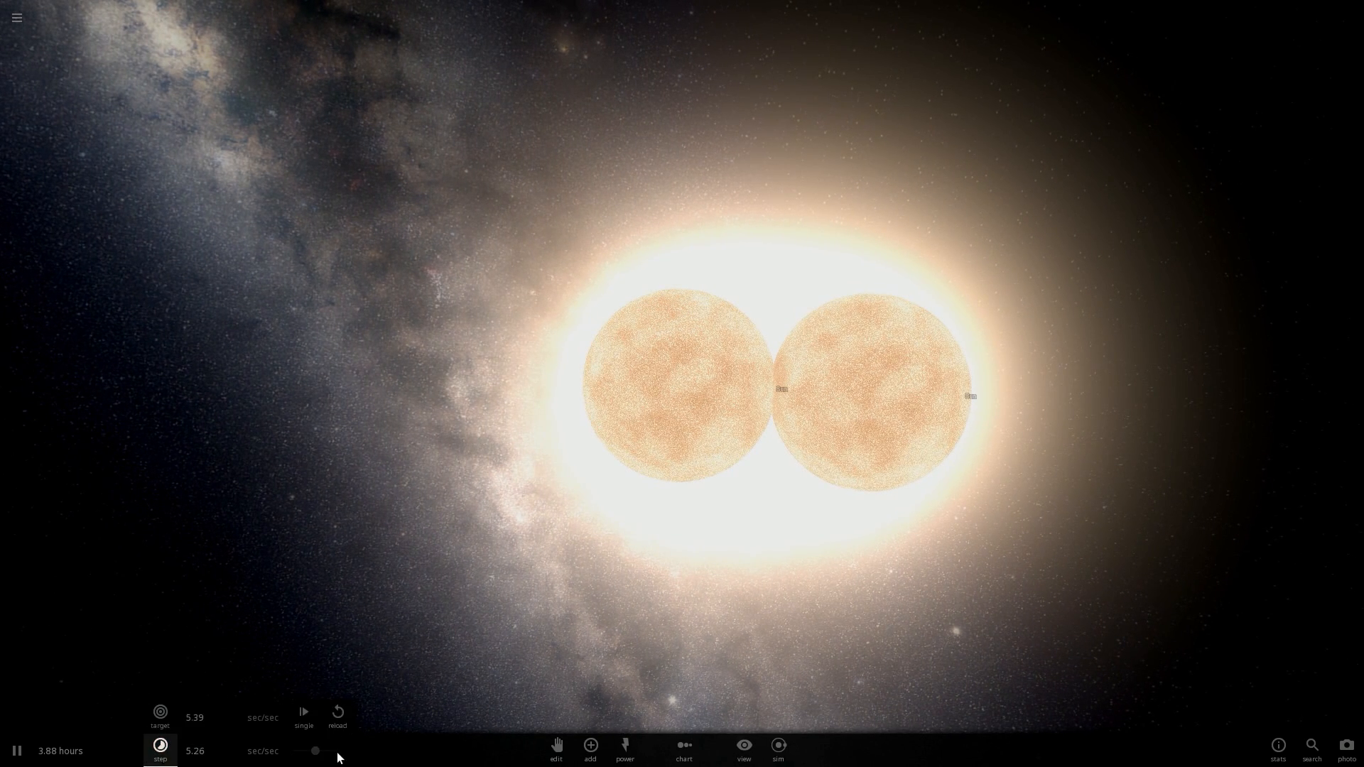
drag(316, 750, 320, 750)
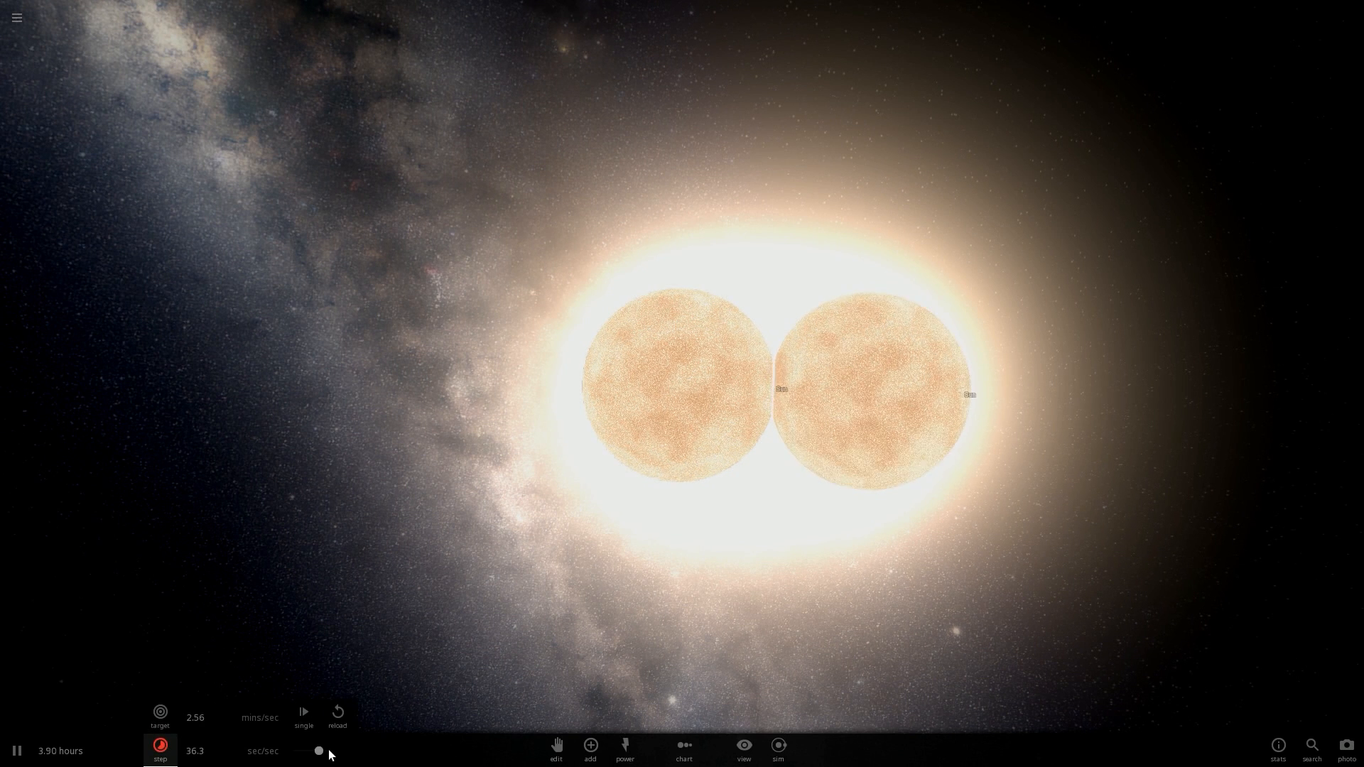